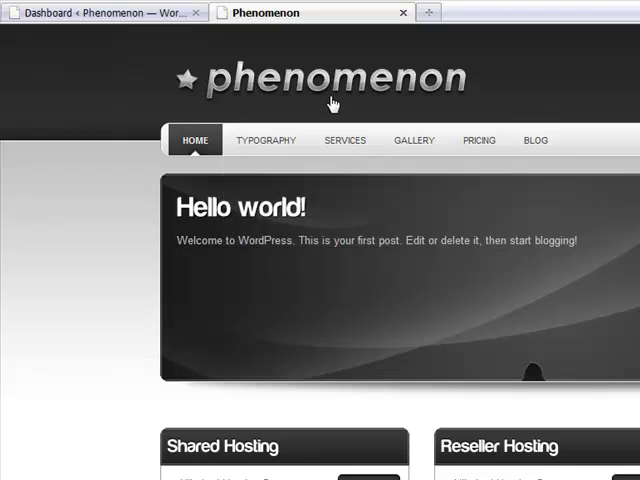
{"action": "mouse_move", "coordinate": [150, 18]}
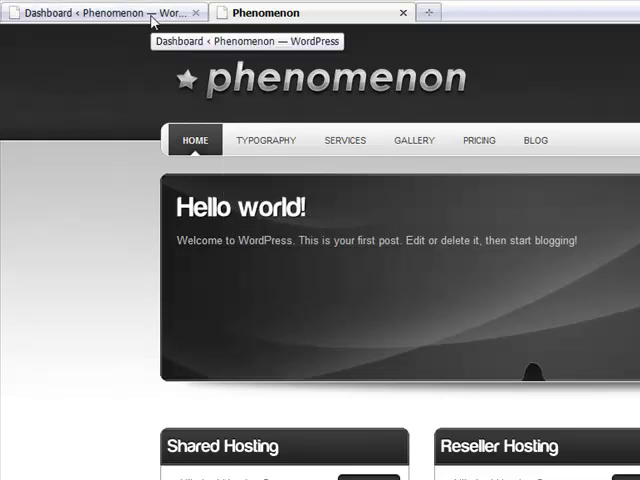
- Go to the Phenomenon admin dashboard and start a new page via Pages > Add New
{"action": "left_click", "coordinate": [90, 12]}
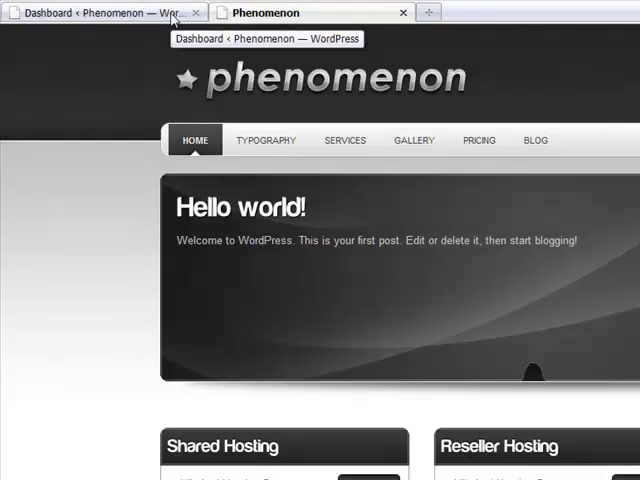
{"action": "left_click", "coordinate": [100, 12]}
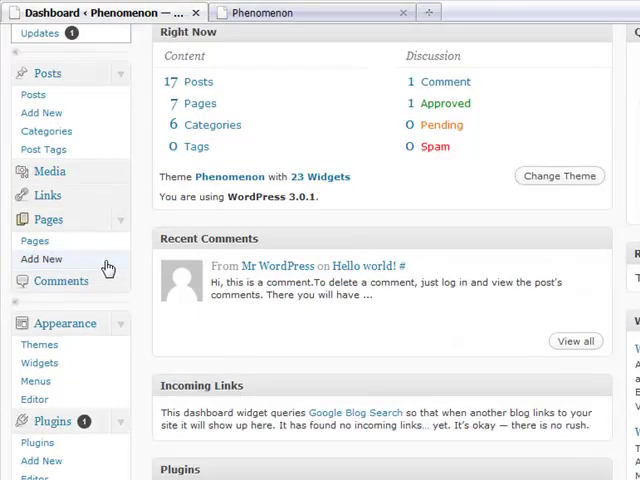
{"action": "left_click", "coordinate": [40, 260]}
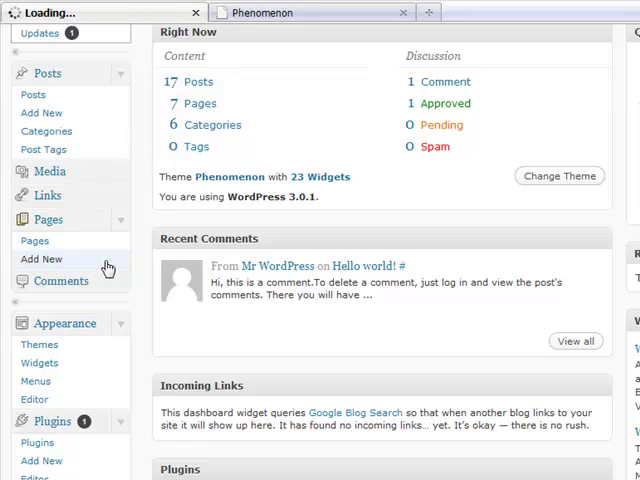
{"action": "left_click", "coordinate": [40, 258]}
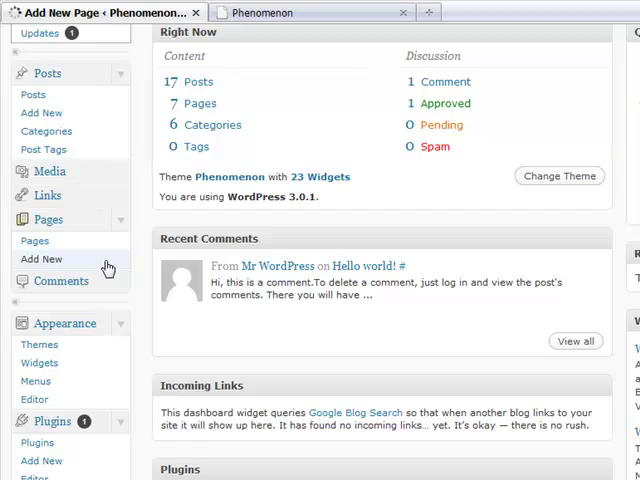
- Title the page Contact and enter <h3>Get In Touch</h3> with a 'Bla Bla bla' paragraph
{"action": "left_click", "coordinate": [40, 260]}
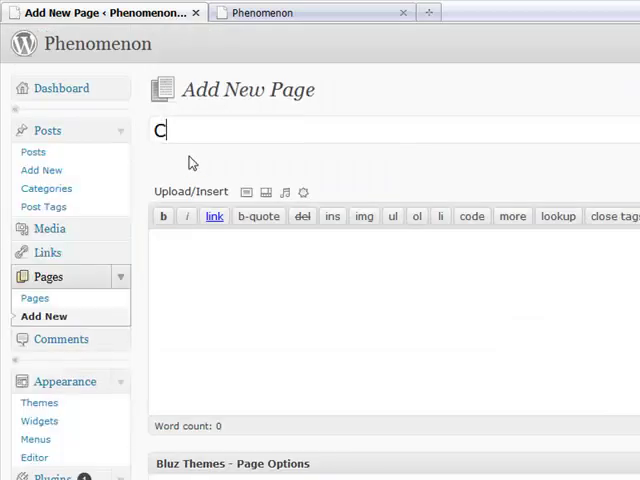
{"action": "type", "text": "ontact"}
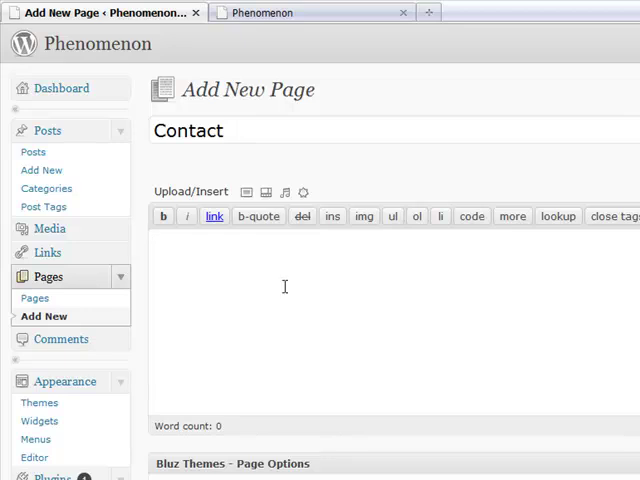
{"action": "type", "text": "<h3><"}
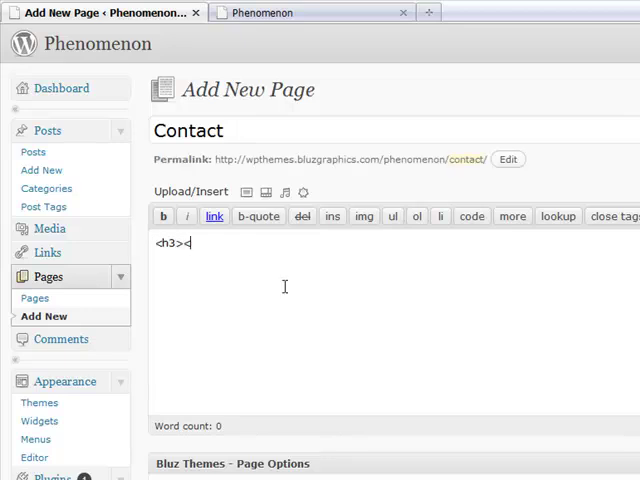
{"action": "type", "text": "/h3>"}
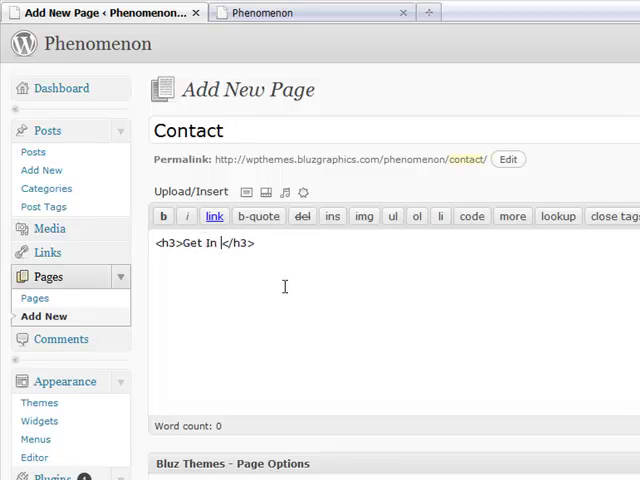
{"action": "type", "text": "Touch"}
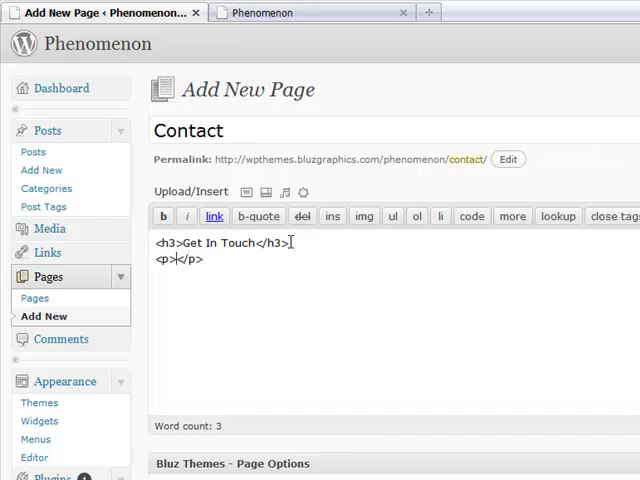
{"action": "type", "text": "Bla B"}
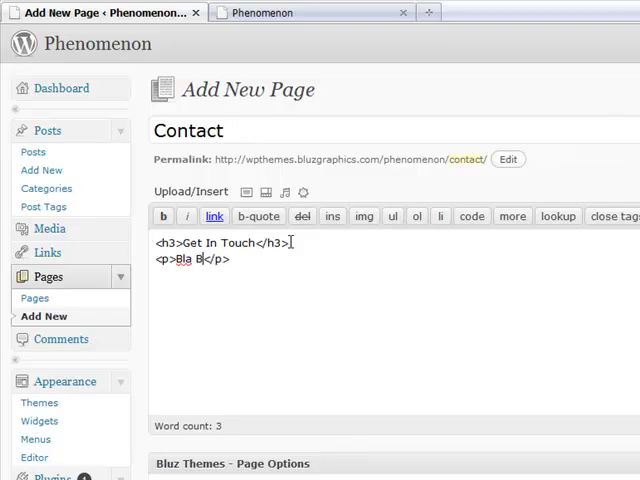
{"action": "type", "text": "la bla"}
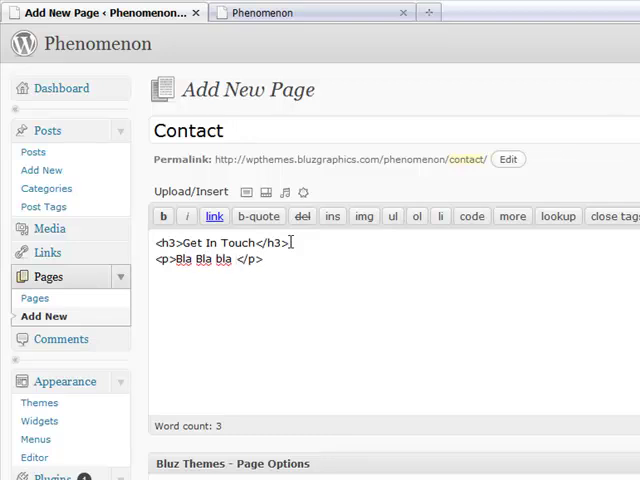
{"action": "scroll", "scroll_direction": "down", "scroll_amount": 3}
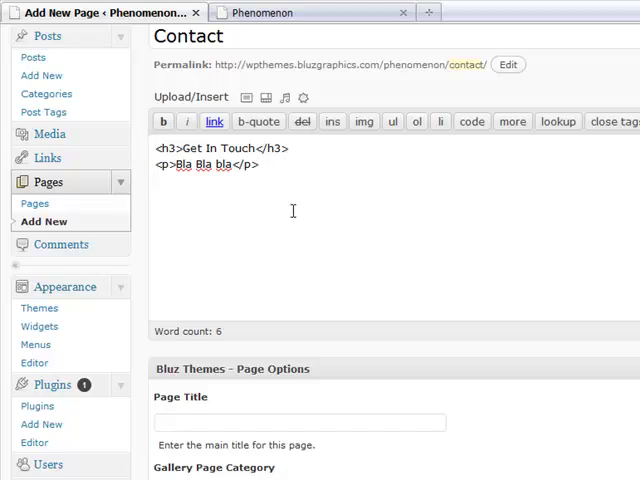
{"action": "type", "text": "[b"}
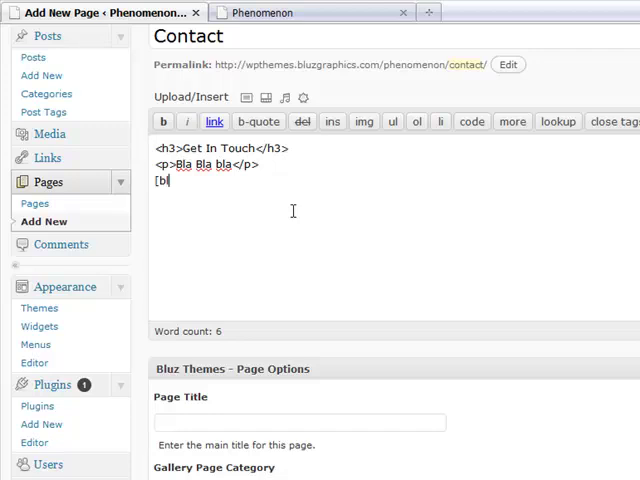
{"action": "type", "text": "luz-"}
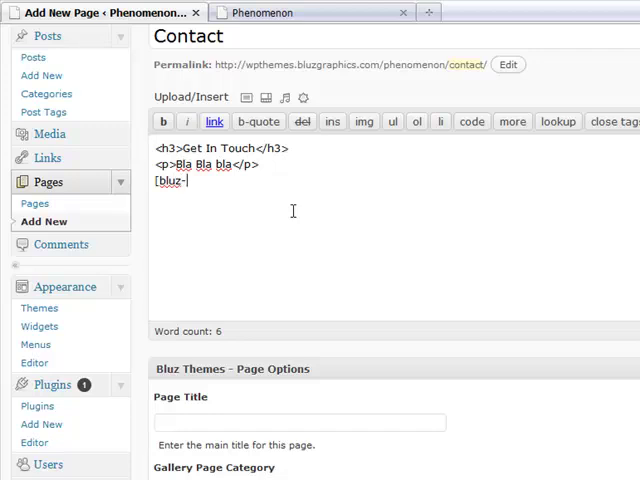
{"action": "type", "text": "cu"}
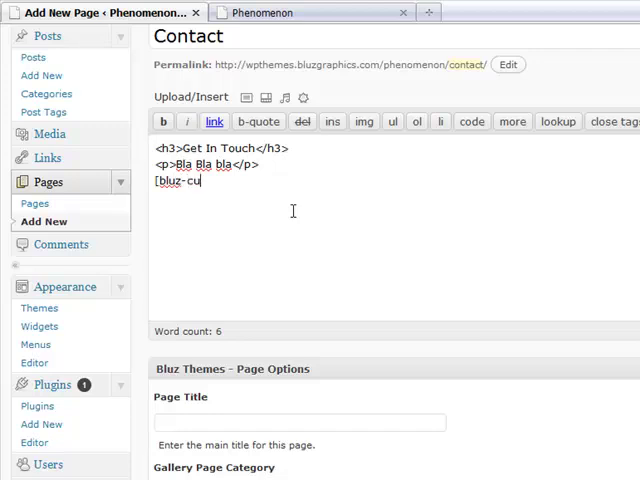
{"action": "type", "text": "ntact-form"}
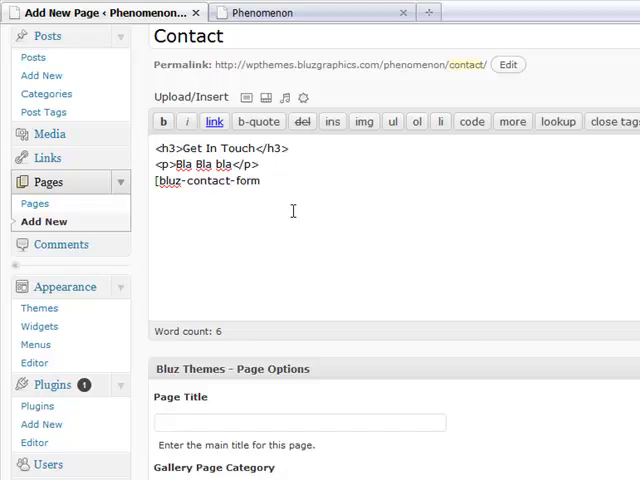
{"action": "type", "text": "em"}
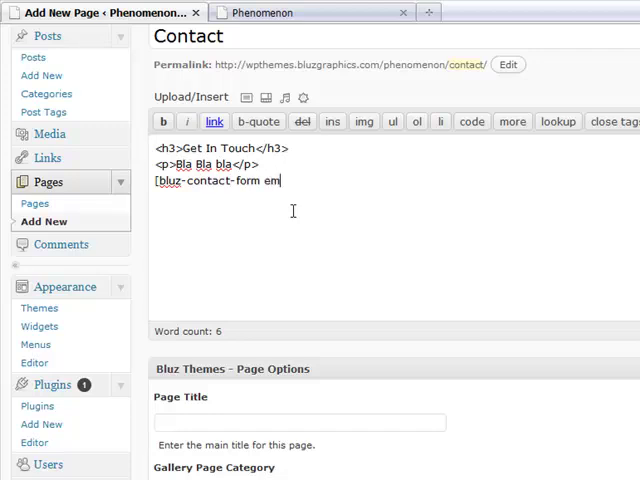
{"action": "type", "text": "ail=\""}
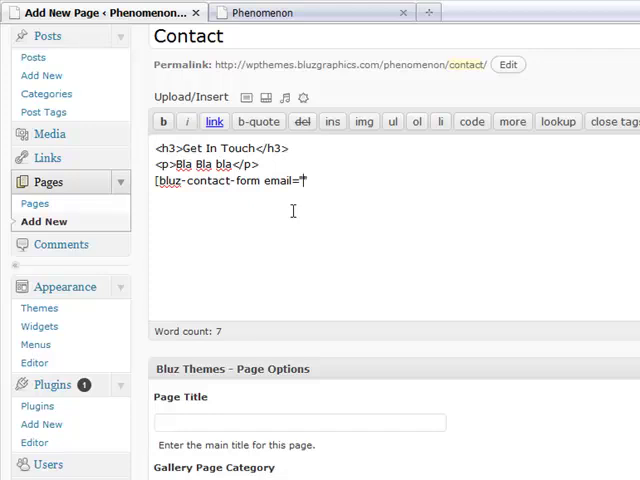
{"action": "type", "text": "\""}
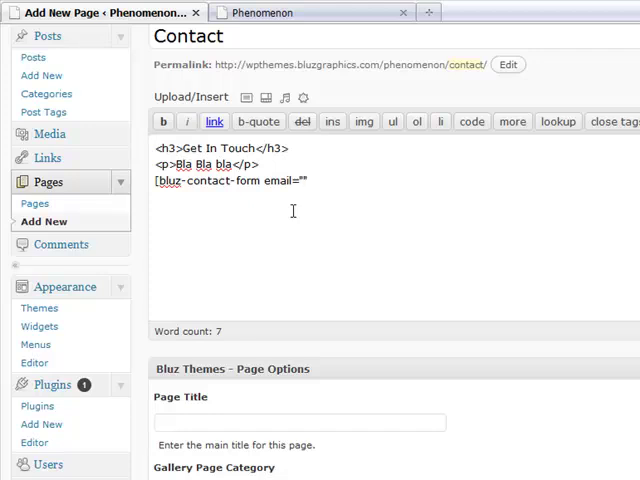
{"action": "type", "text": "yourmail@your"}
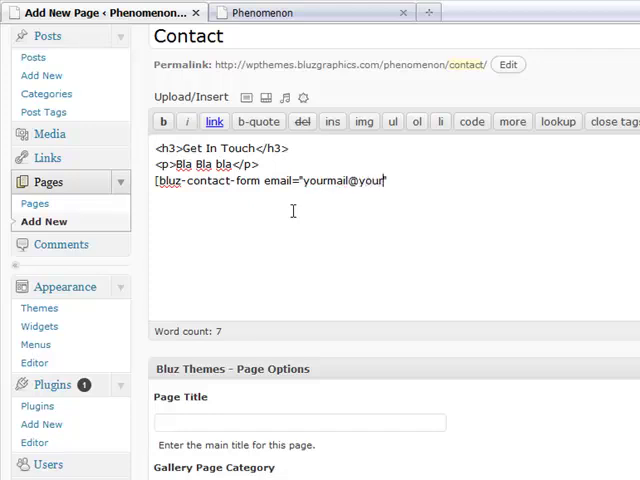
{"action": "type", "text": "site.com]"}
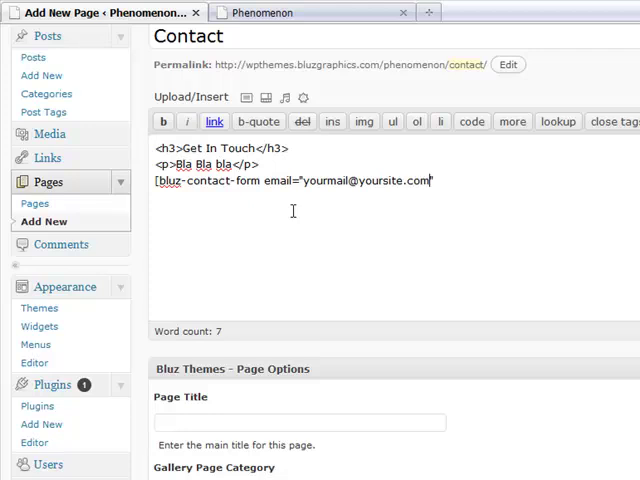
{"action": "type", "text": "\"]"}
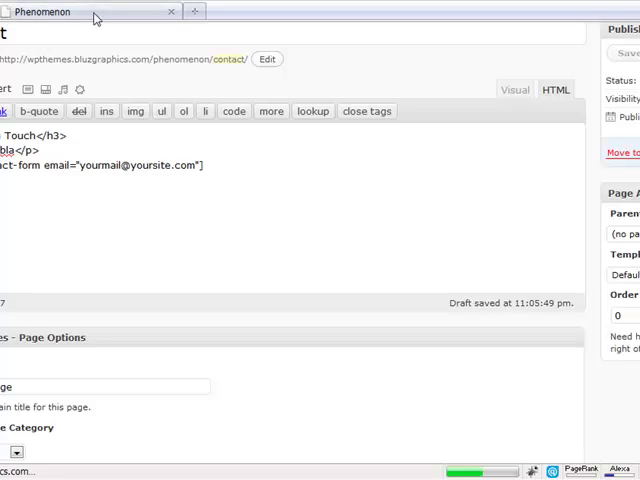
- Publish the Contact page and go to Appearance > Menus in the dashboard
{"action": "left_click", "coordinate": [250, 12]}
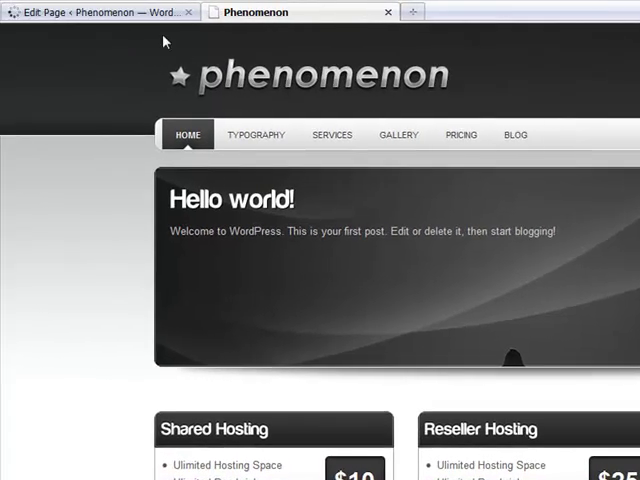
{"action": "left_click", "coordinate": [100, 12]}
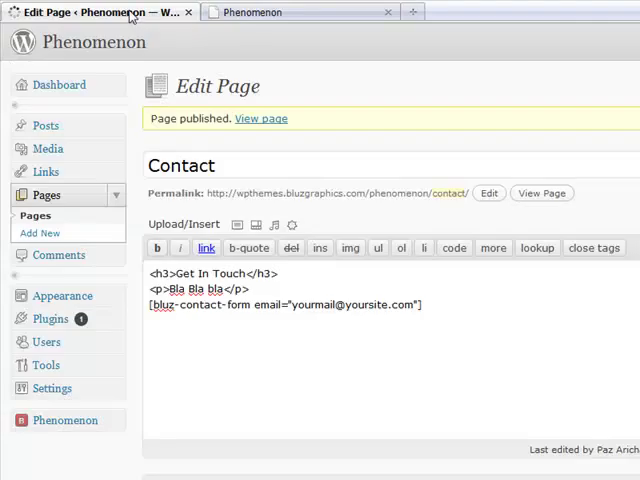
{"action": "scroll", "scroll_direction": "down", "scroll_amount": 3}
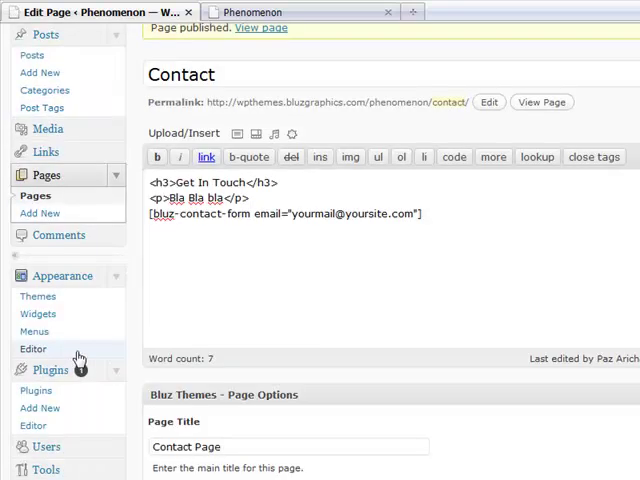
{"action": "left_click", "coordinate": [36, 332]}
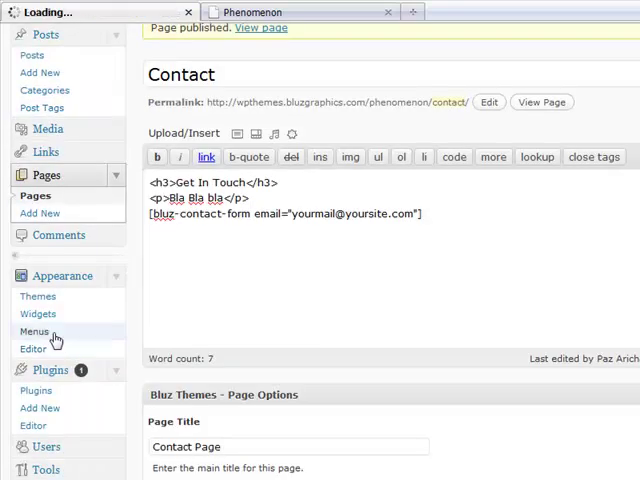
{"action": "left_click", "coordinate": [32, 332]}
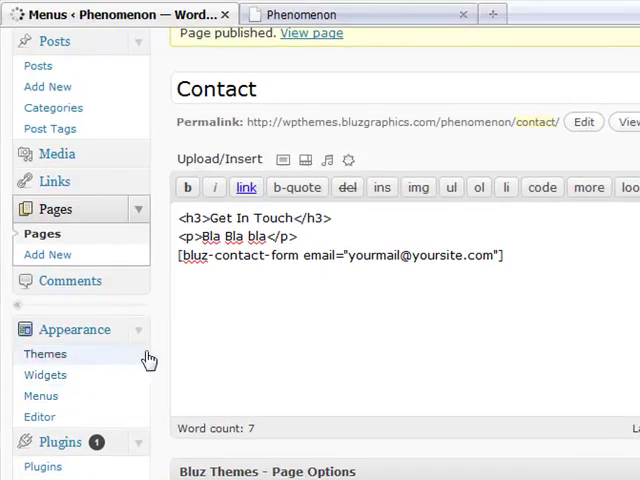
{"action": "left_click", "coordinate": [40, 396]}
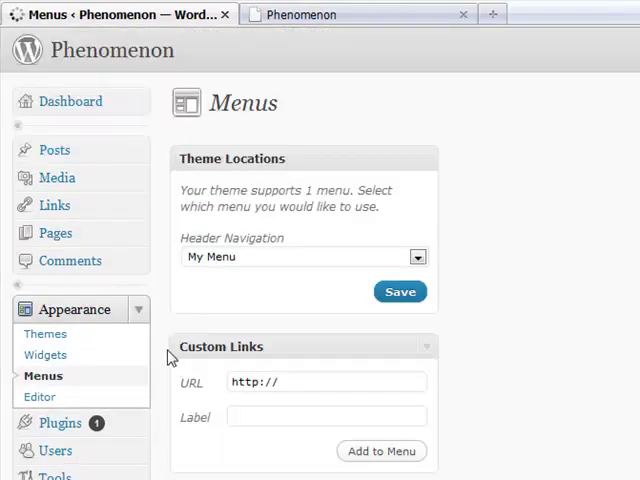
- Look through My Menu's existing items — Home, Typography, Services, Gallery, Pricing, Blog
{"action": "scroll", "scroll_direction": "down", "scroll_amount": 3}
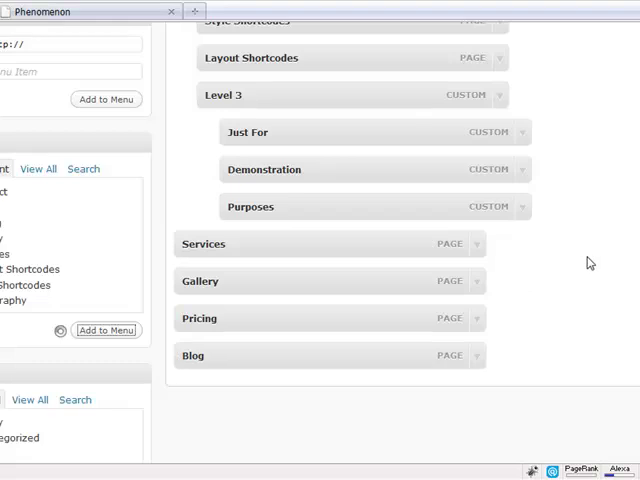
{"action": "scroll", "scroll_direction": "up", "scroll_amount": 3}
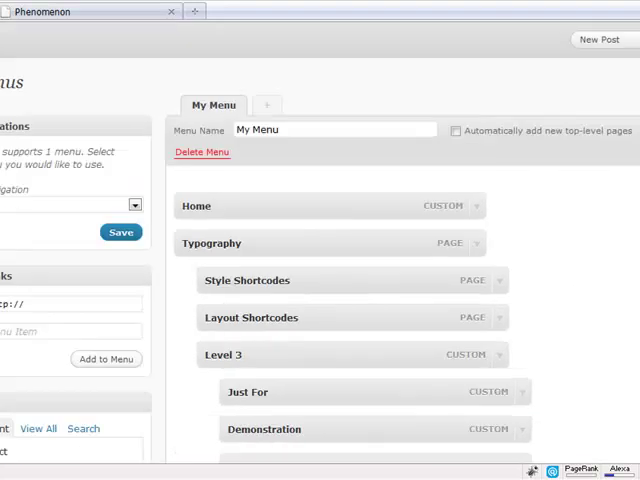
{"action": "mouse_move", "coordinate": [96, 12]}
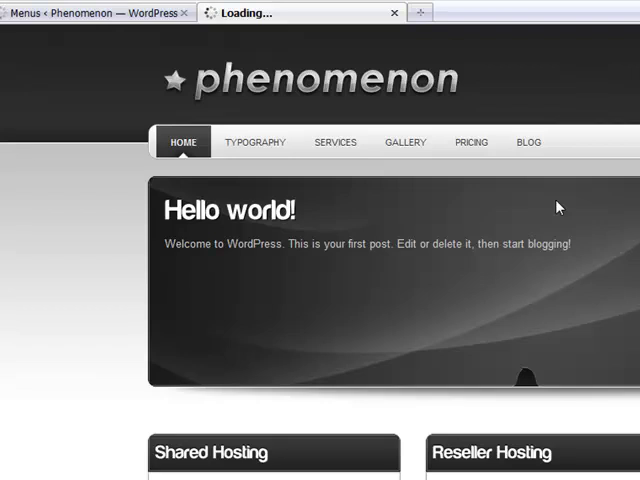
{"action": "mouse_move", "coordinate": [568, 166]}
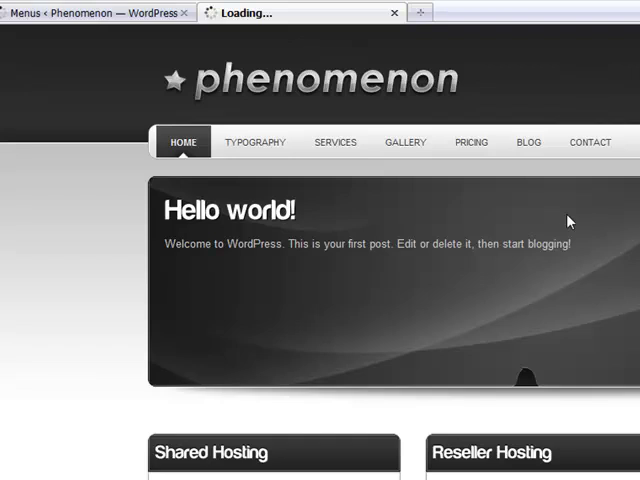
- Open Contact from the live site's top navigation bar
{"action": "left_click", "coordinate": [588, 142]}
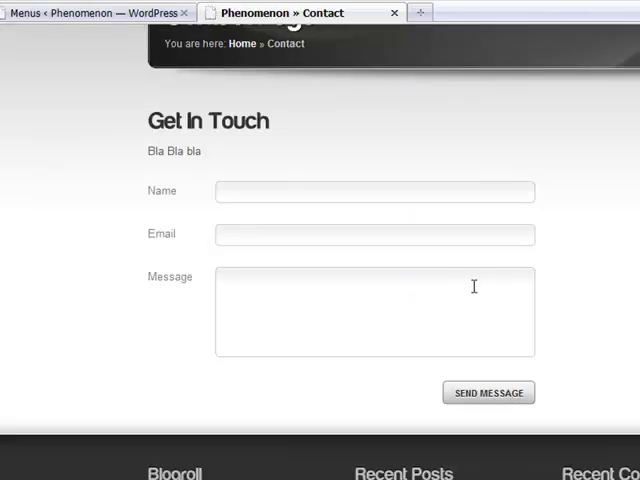
{"action": "left_click", "coordinate": [376, 192]}
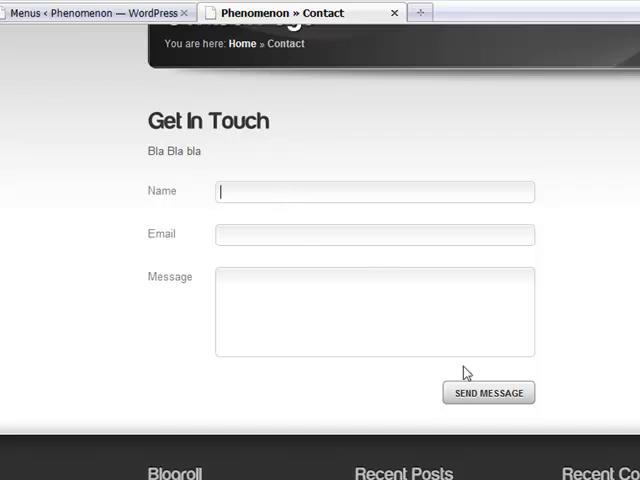
{"action": "left_click", "coordinate": [488, 392]}
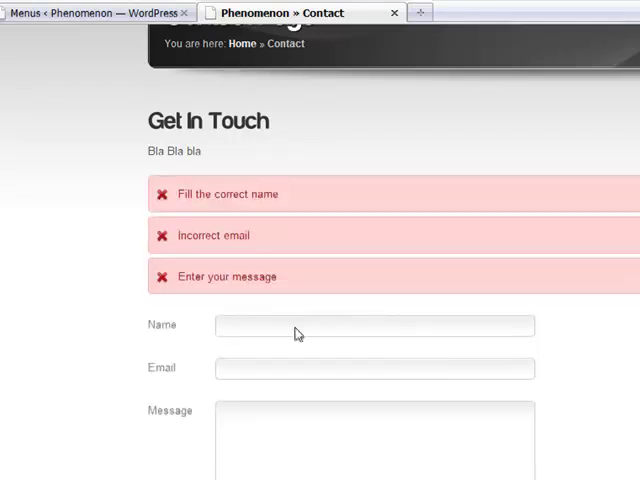
{"action": "type", "text": "asdas"}
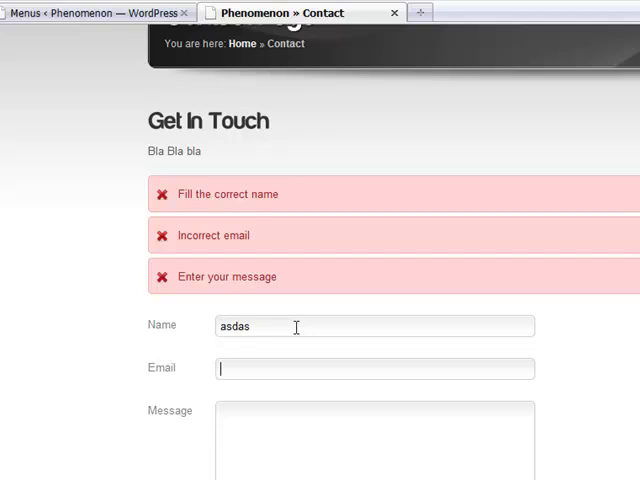
{"action": "type", "text": "asdsa@asdas.sad"}
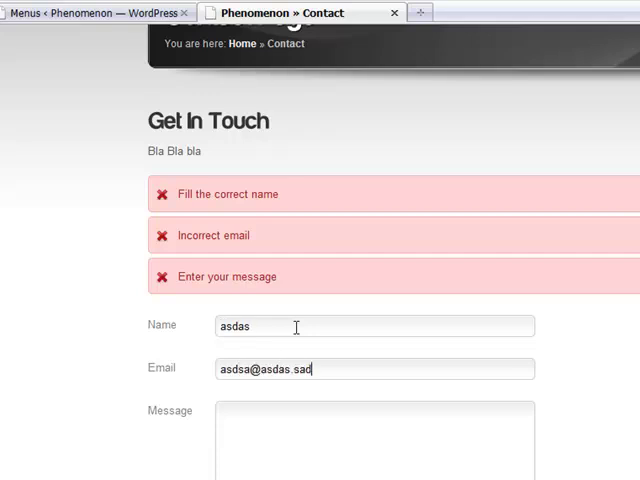
{"action": "scroll", "scroll_direction": "down", "scroll_amount": 3}
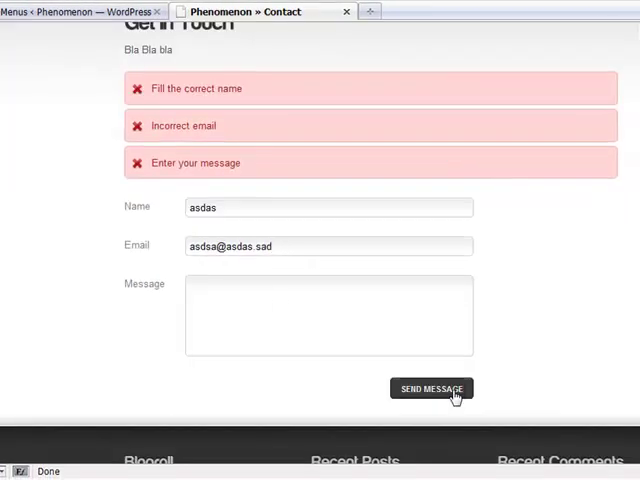
{"action": "type", "text": "asdasd"}
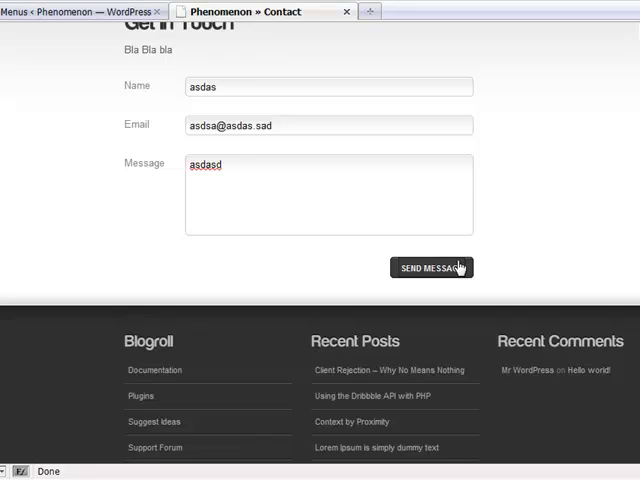
{"action": "left_click", "coordinate": [432, 268]}
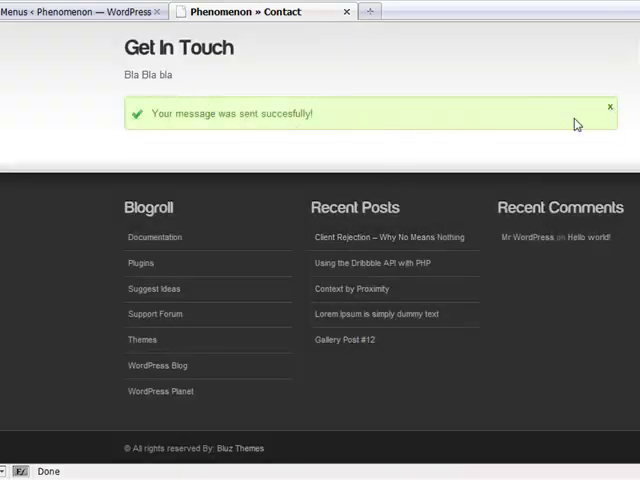
{"action": "scroll", "scroll_direction": "up", "scroll_amount": 3}
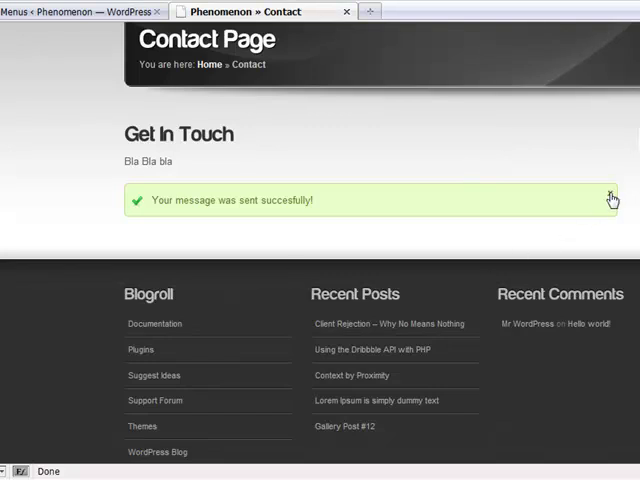
{"action": "mouse_move", "coordinate": [588, 244]}
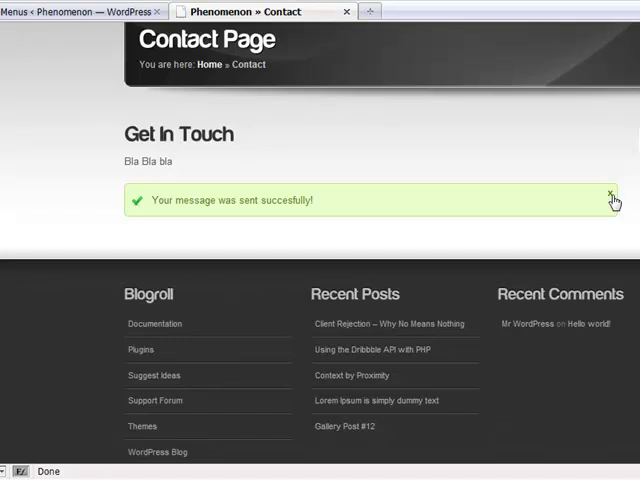
{"action": "mouse_move", "coordinate": [158, 452]}
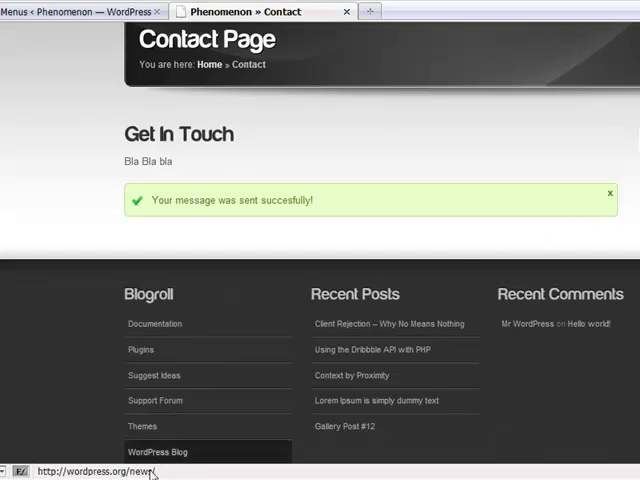